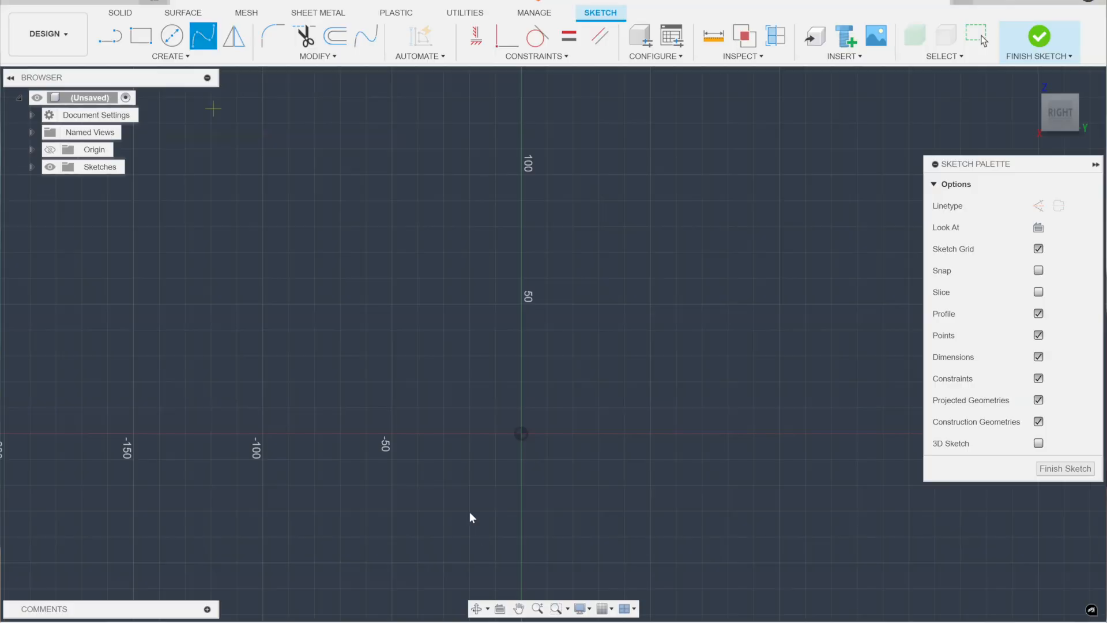
{"action": "mouse_move", "coordinate": [521, 434]}
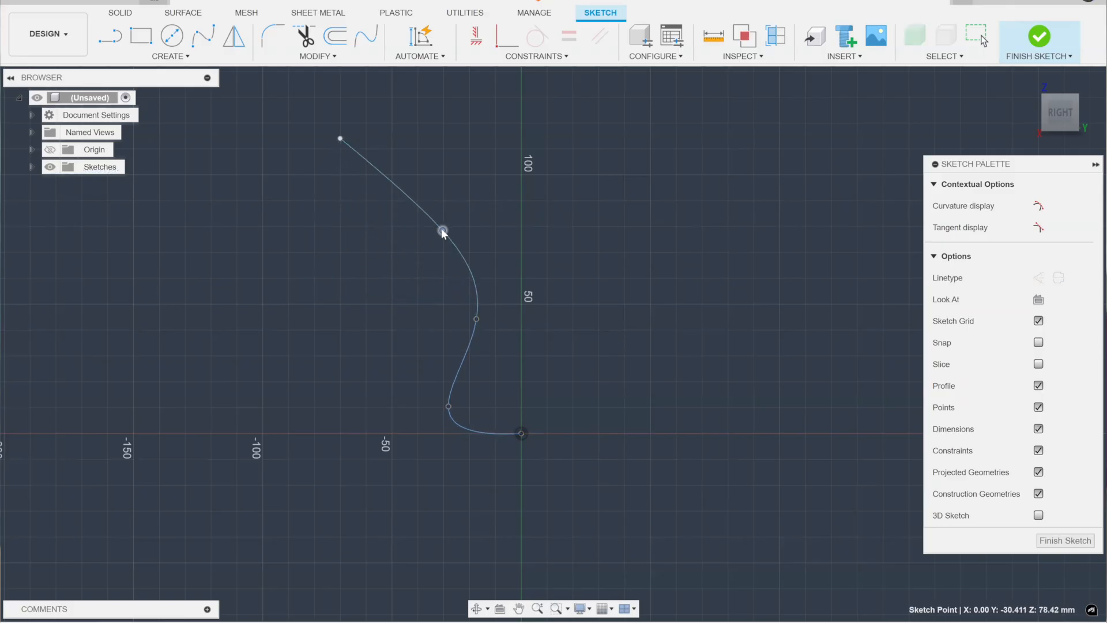
Drag a trial spline fit point and its tangent to test how the curve reshapes.
{"action": "left_click_drag", "start_coordinate": [441, 231], "coordinate": [477, 269]}
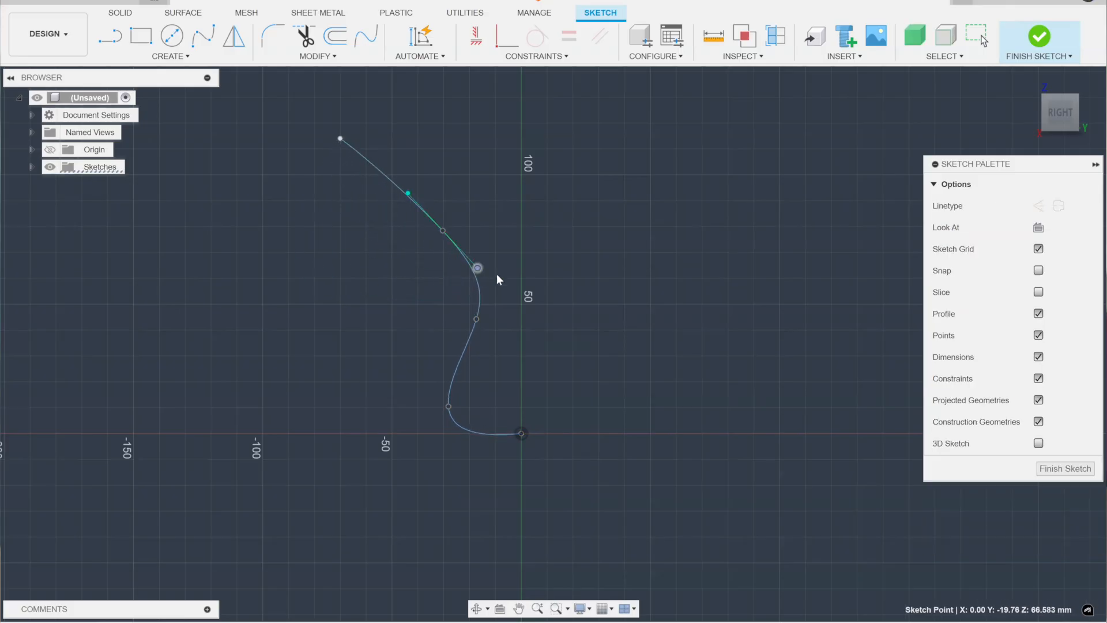
{"action": "left_click_drag", "start_coordinate": [477, 268], "coordinate": [459, 254]}
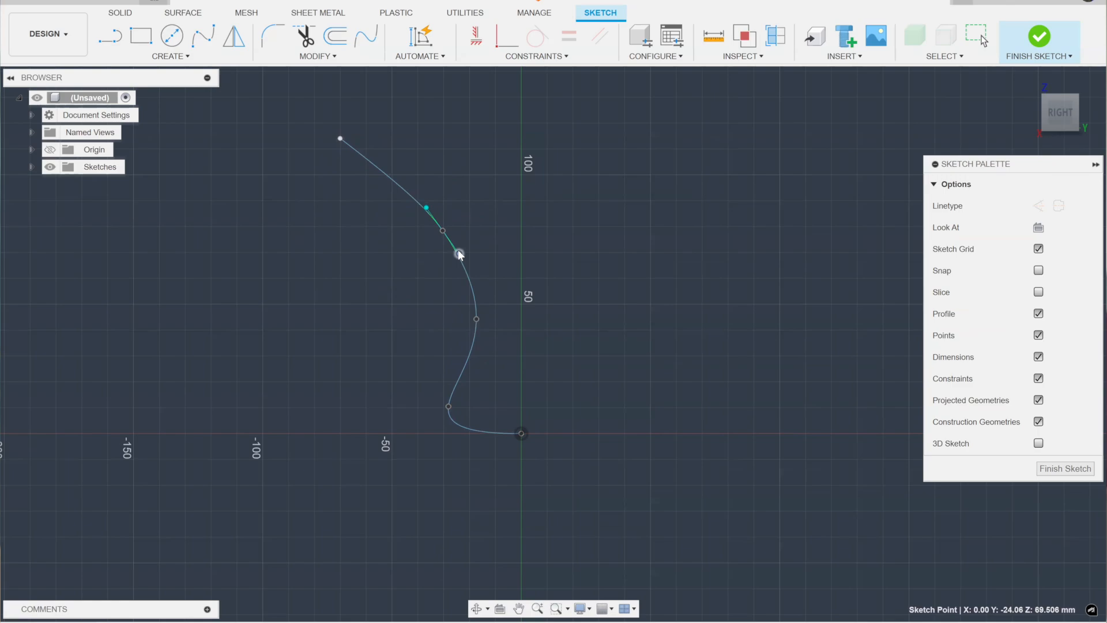
{"action": "left_click_drag", "start_coordinate": [459, 254], "coordinate": [477, 271]}
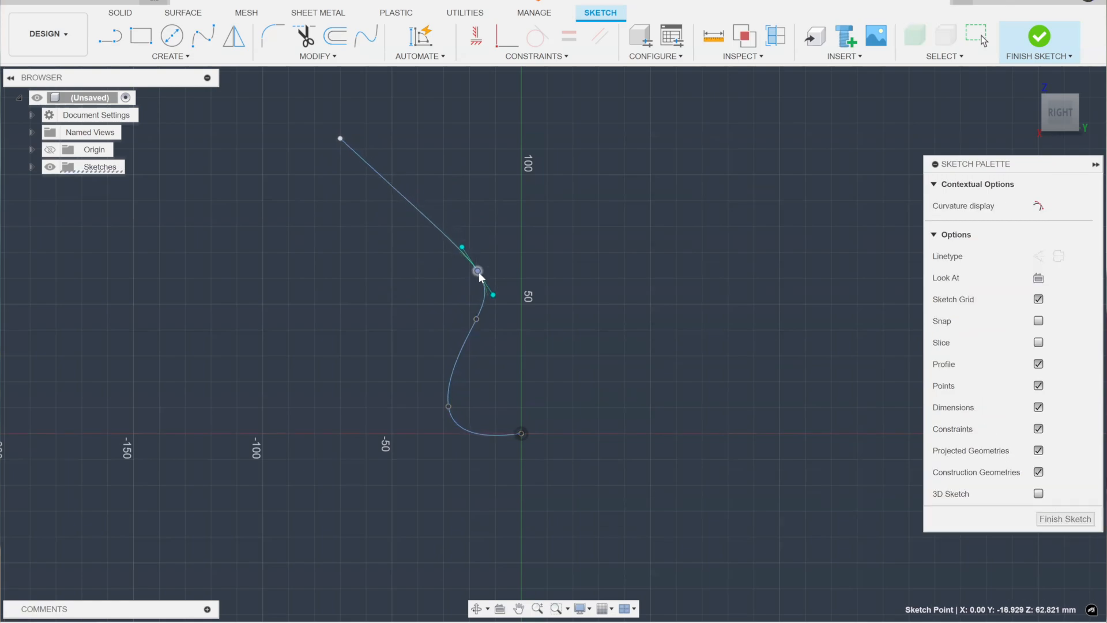
{"action": "left_click_drag", "start_coordinate": [477, 272], "coordinate": [493, 311]}
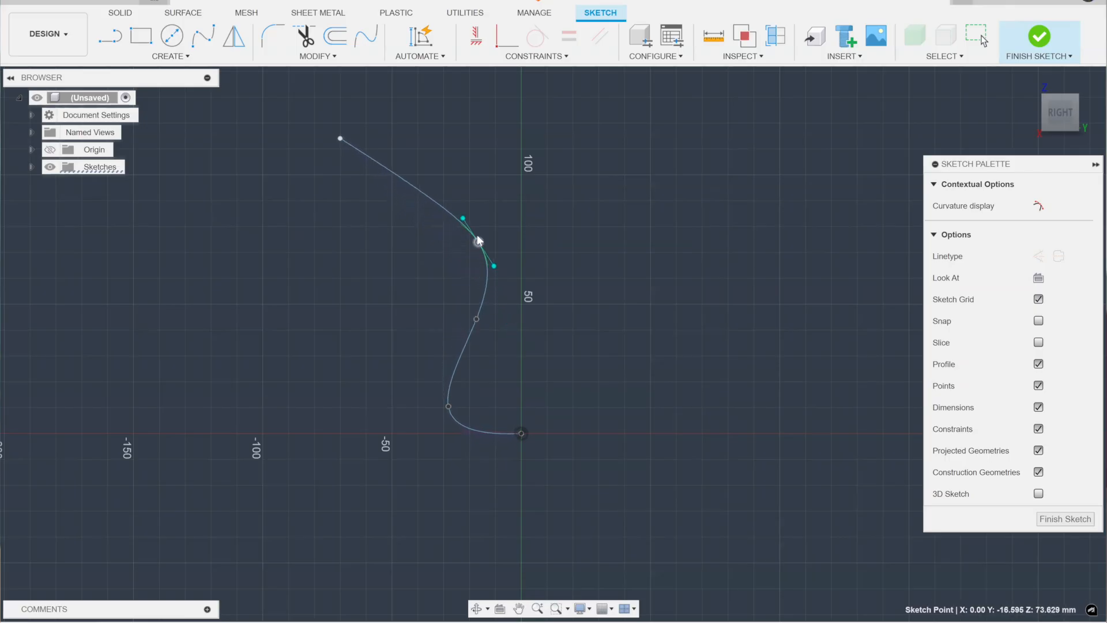
{"action": "left_click_drag", "start_coordinate": [475, 240], "coordinate": [468, 187]}
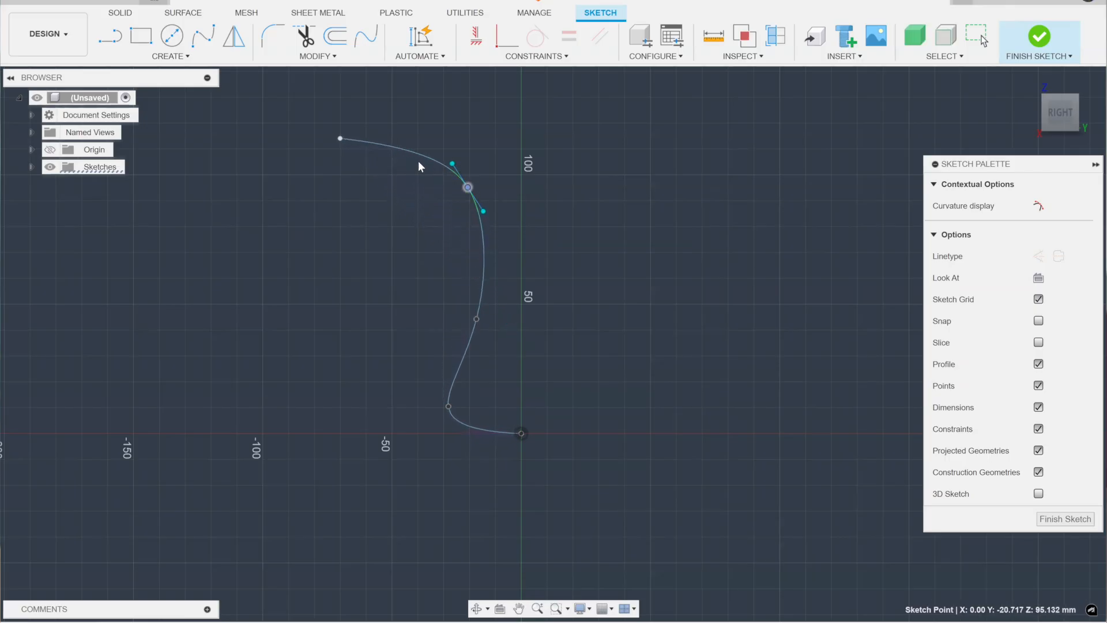
{"action": "left_click", "coordinate": [476, 325]}
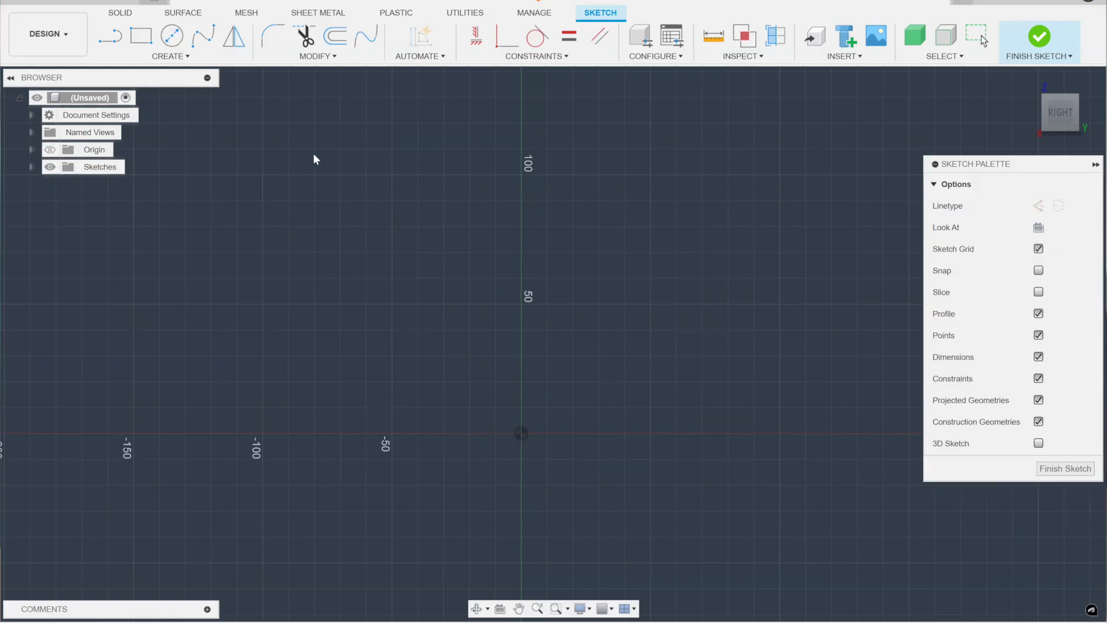
{"action": "mouse_move", "coordinate": [202, 37]}
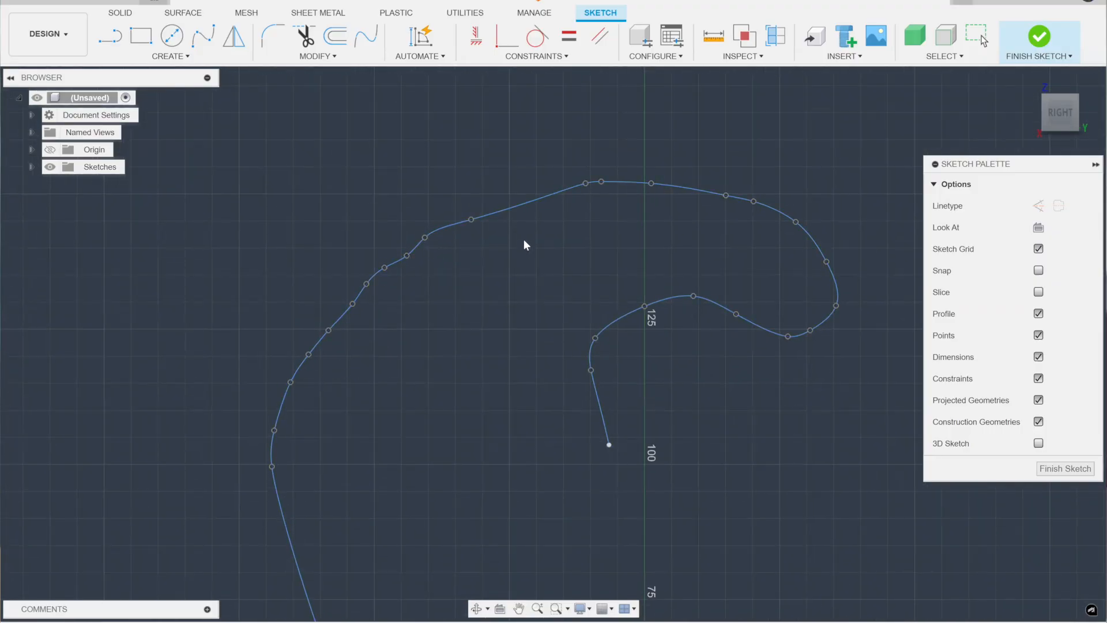
Pull a fit point on the outer curve into a spike, move it back, and deselect.
{"action": "left_click", "coordinate": [410, 262]}
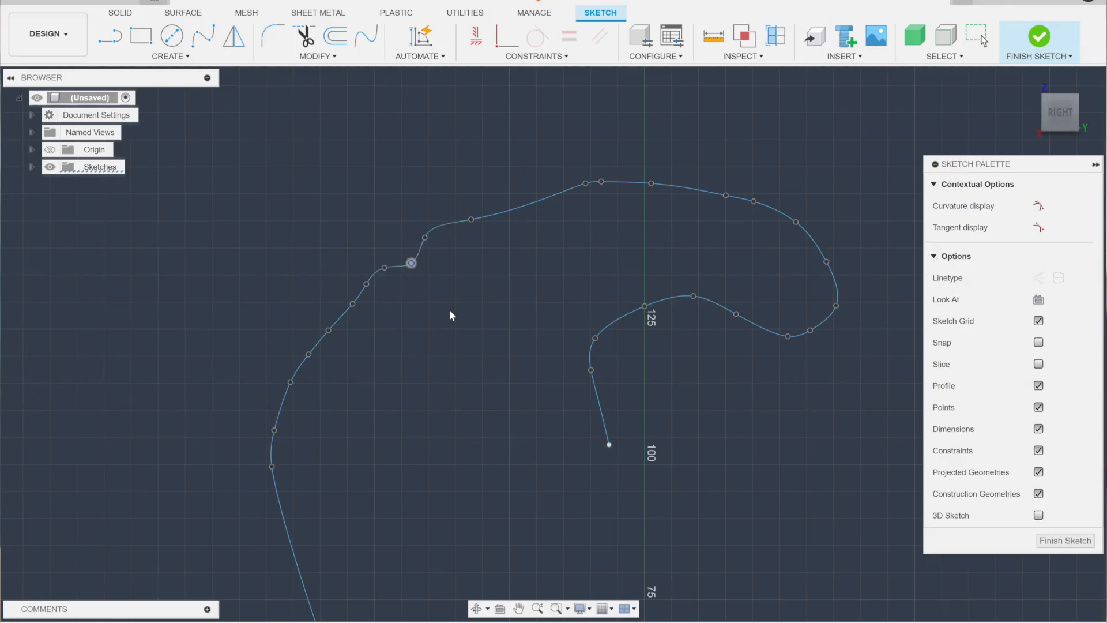
{"action": "left_click_drag", "start_coordinate": [412, 263], "coordinate": [396, 195]}
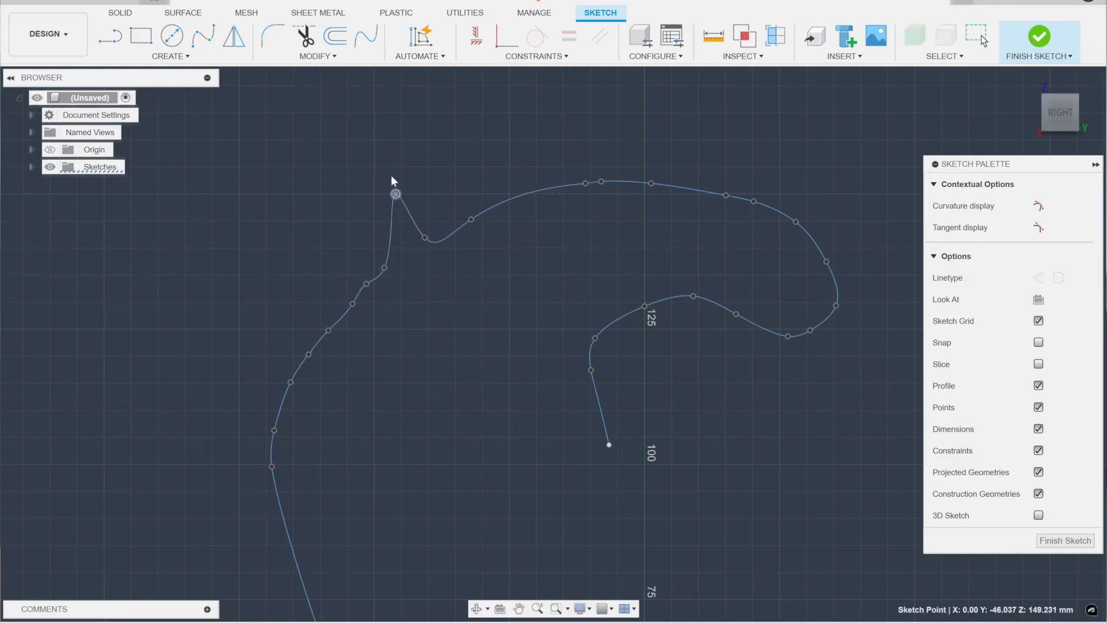
{"action": "left_click_drag", "start_coordinate": [395, 194], "coordinate": [403, 251]}
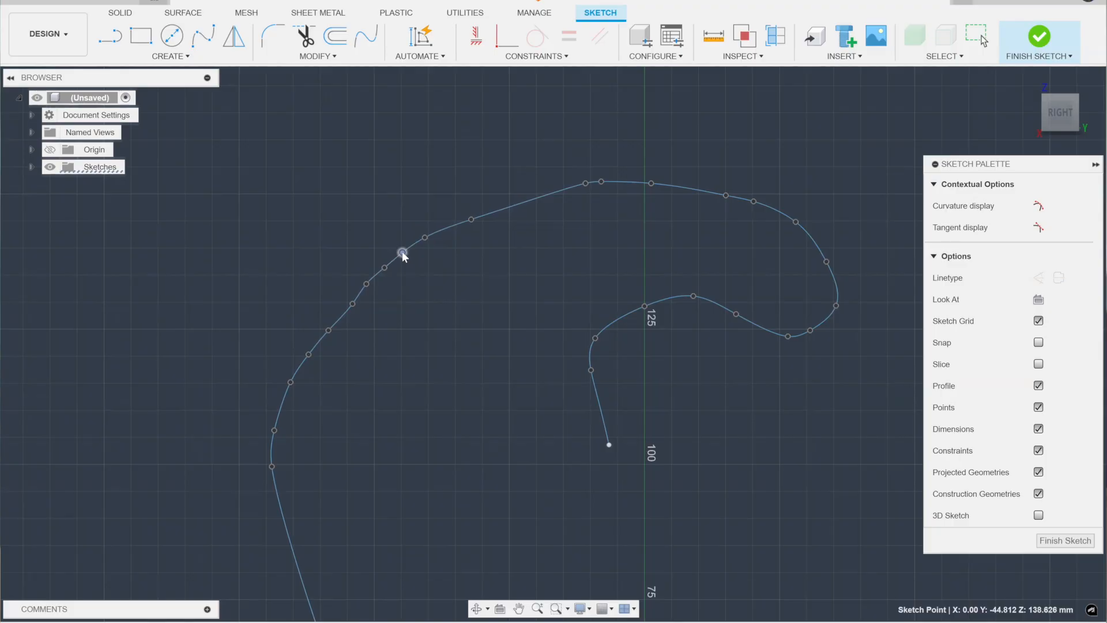
{"action": "left_click_drag", "start_coordinate": [401, 252], "coordinate": [416, 267]}
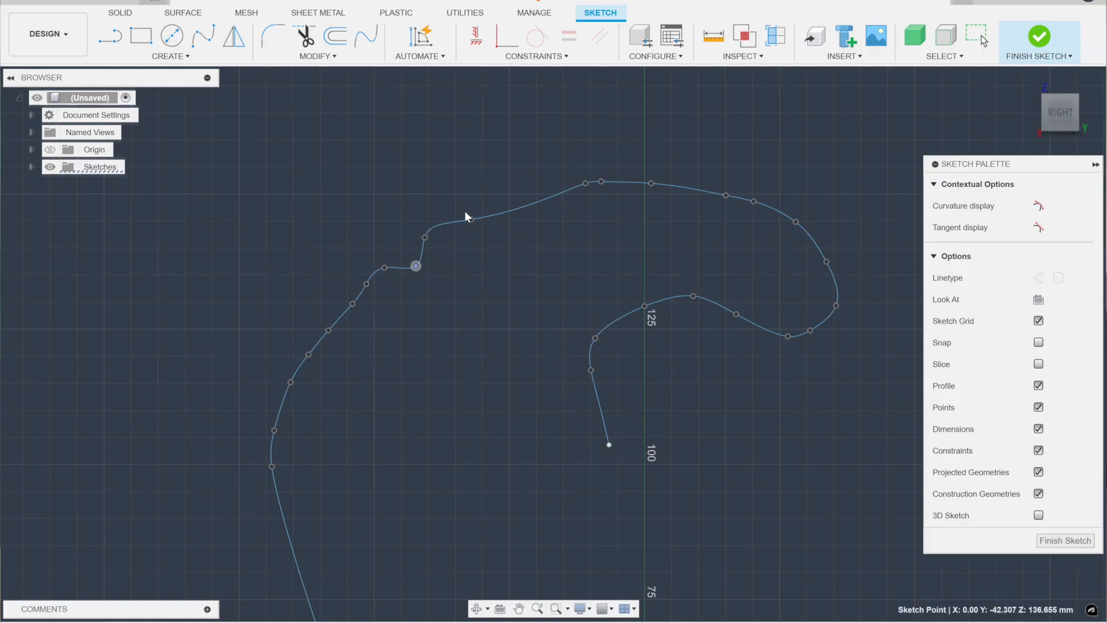
{"action": "left_click", "coordinate": [416, 266]}
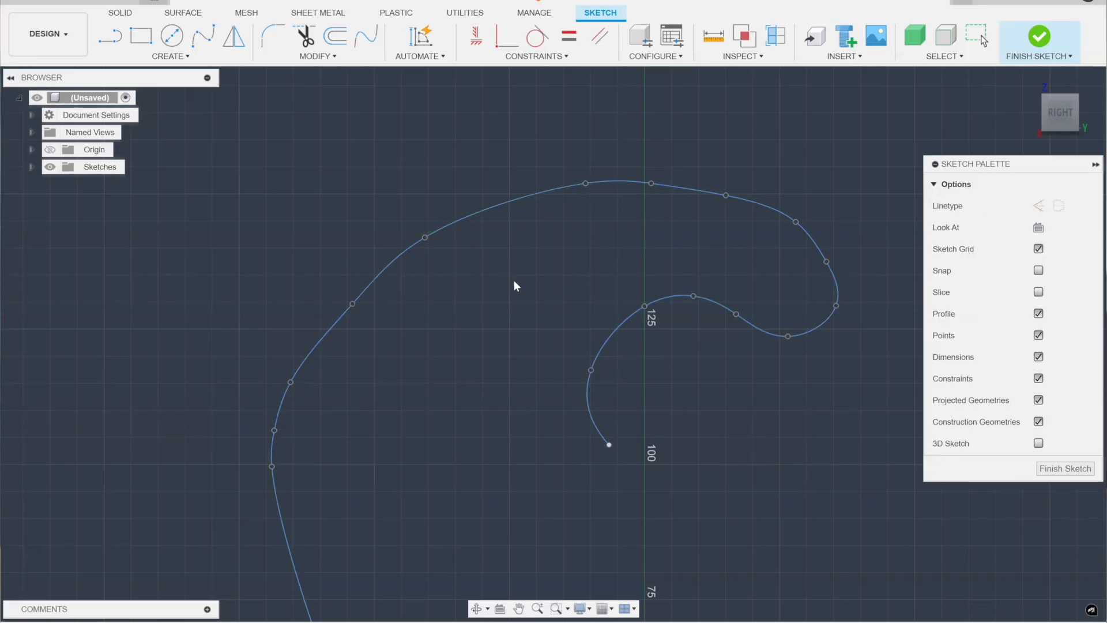
{"action": "mouse_move", "coordinate": [529, 269]}
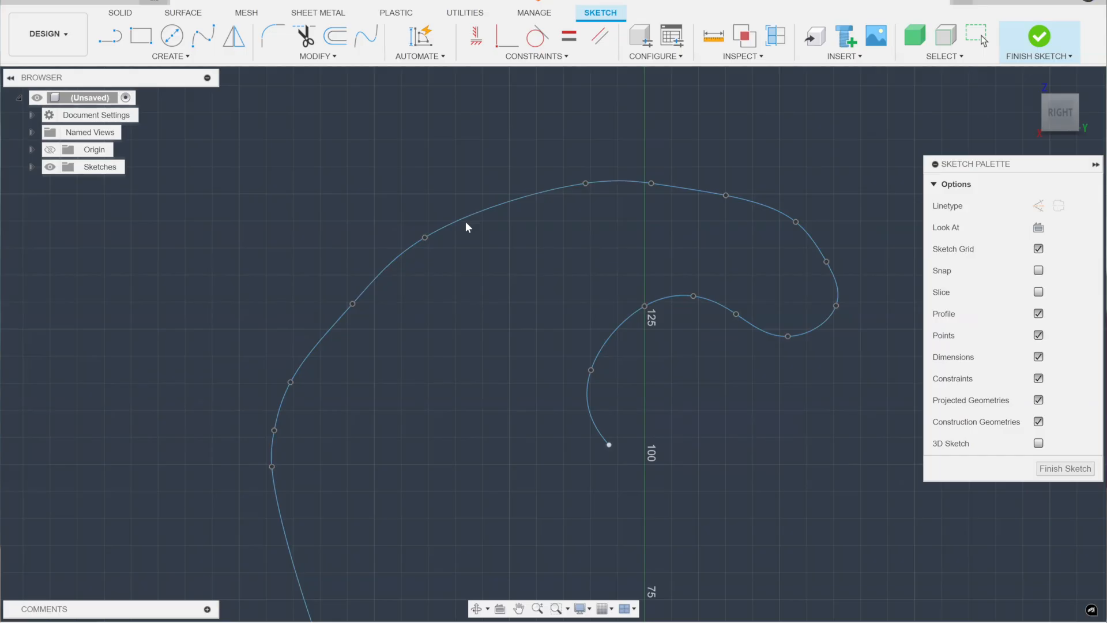
Finish the redrawn curl using fewer fit points for a smoother outer arc.
{"action": "left_click", "coordinate": [651, 183]}
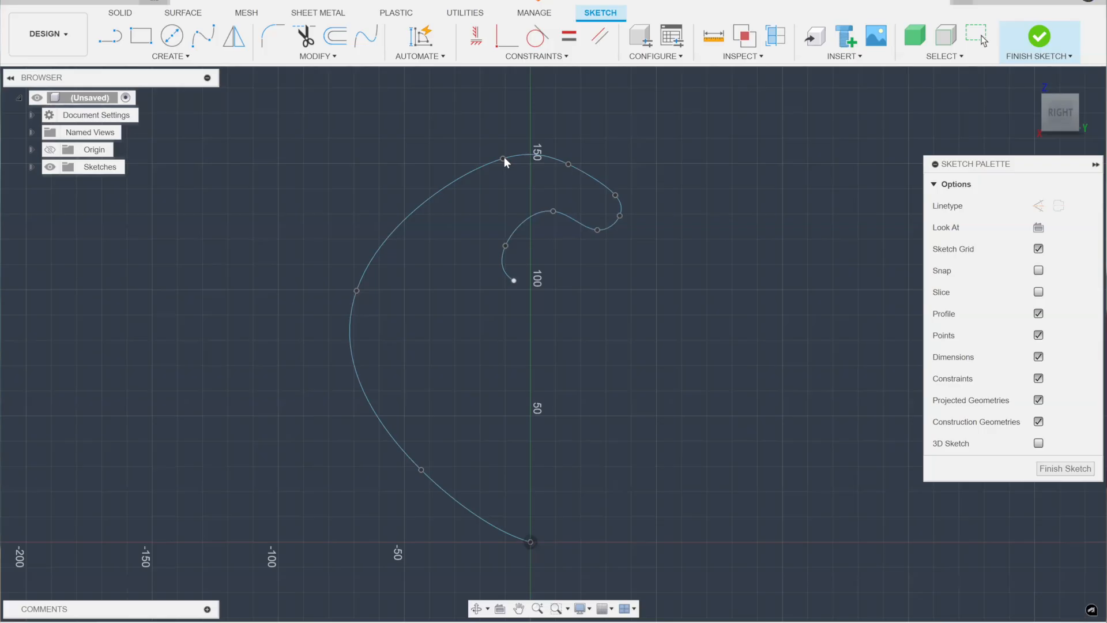
Move the fit point atop the outer arc leftward, then deselect it.
{"action": "left_click", "coordinate": [463, 160]}
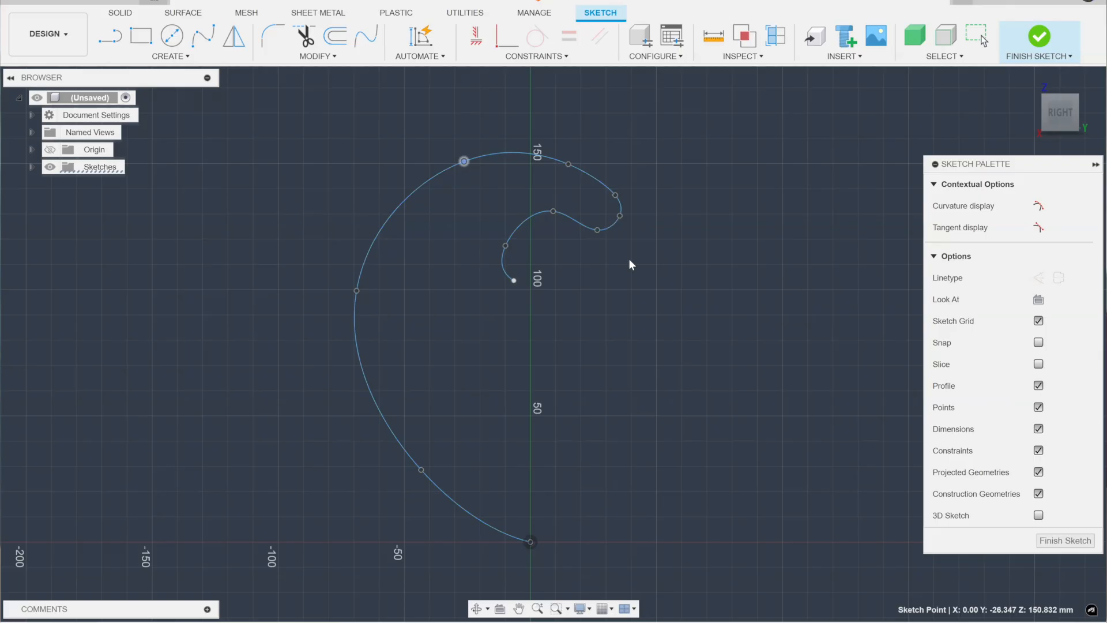
{"action": "mouse_move", "coordinate": [620, 318]}
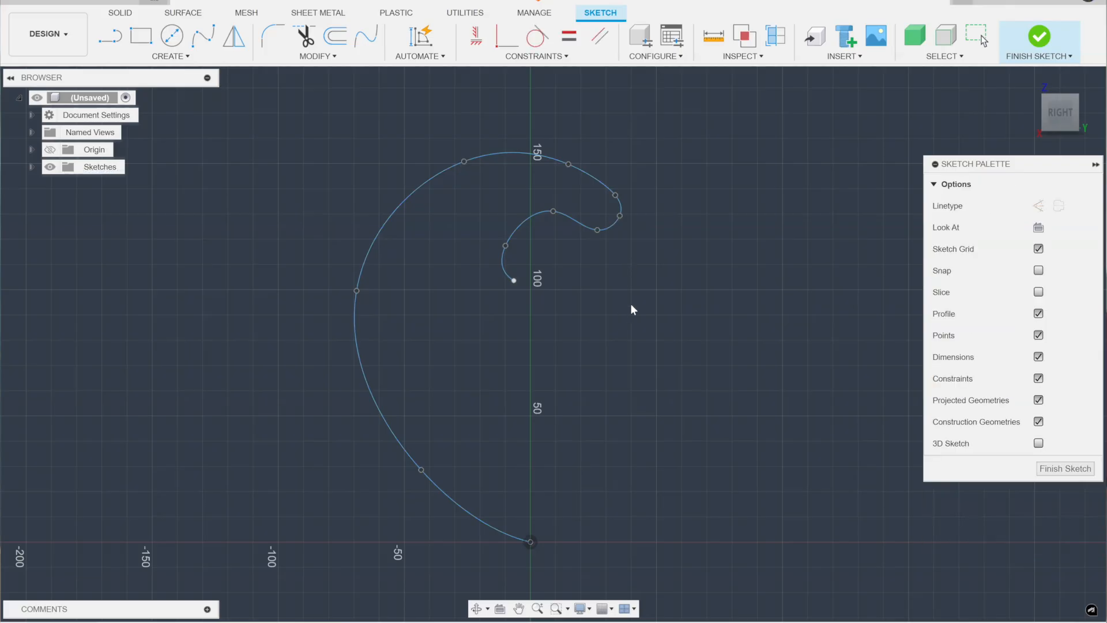
{"action": "left_click", "coordinate": [109, 37]}
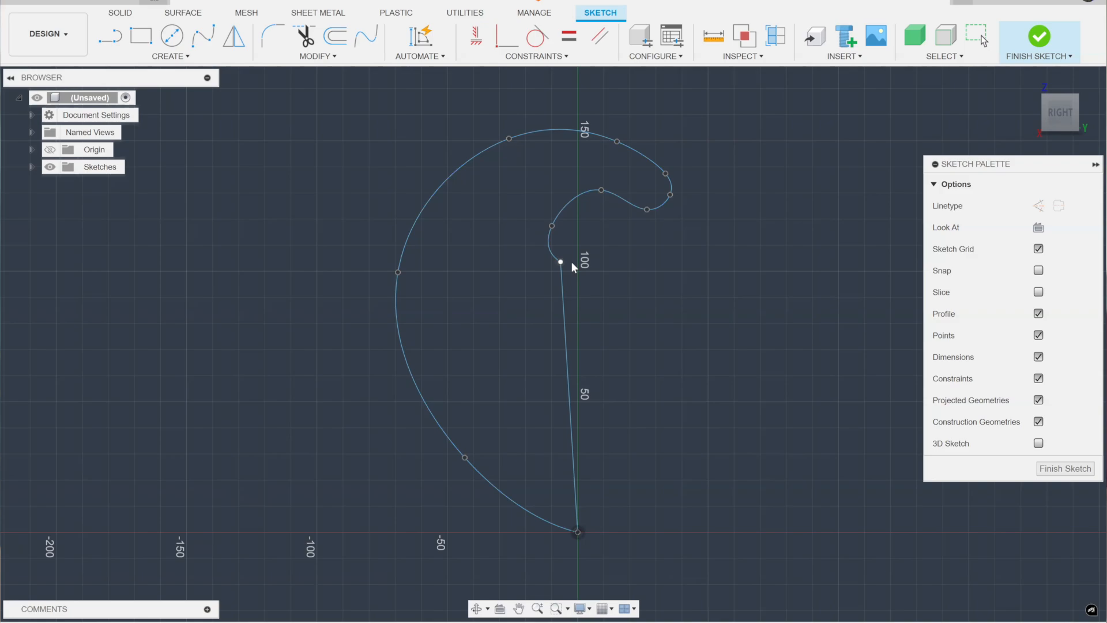
{"action": "mouse_move", "coordinate": [678, 288]}
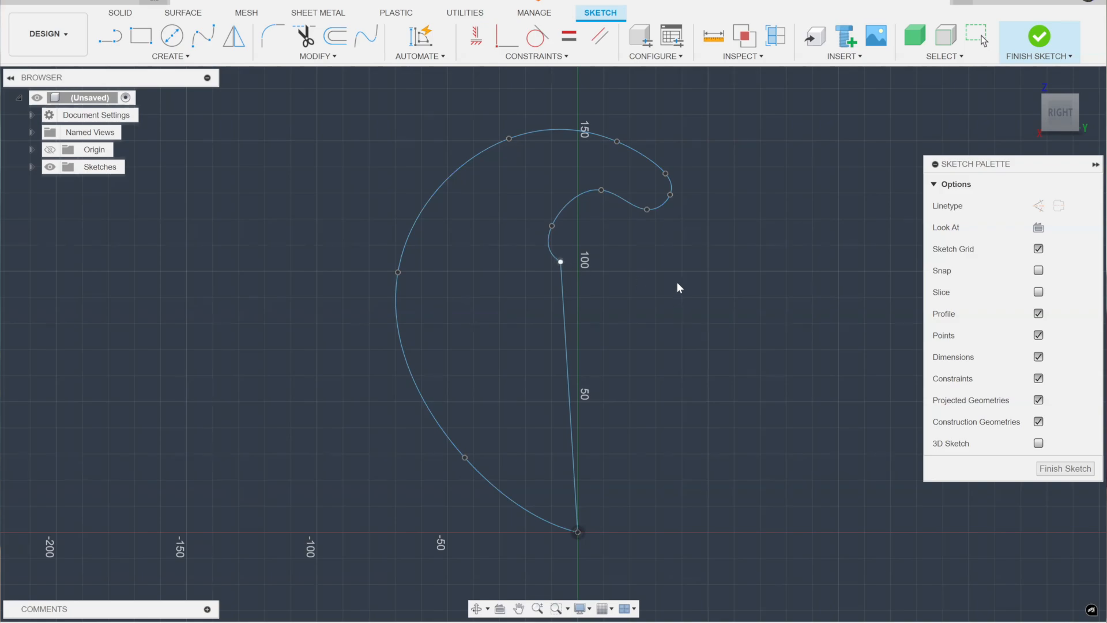
Start the Line tool for the line from the origin to the spline's inner end.
{"action": "left_click", "coordinate": [110, 35]}
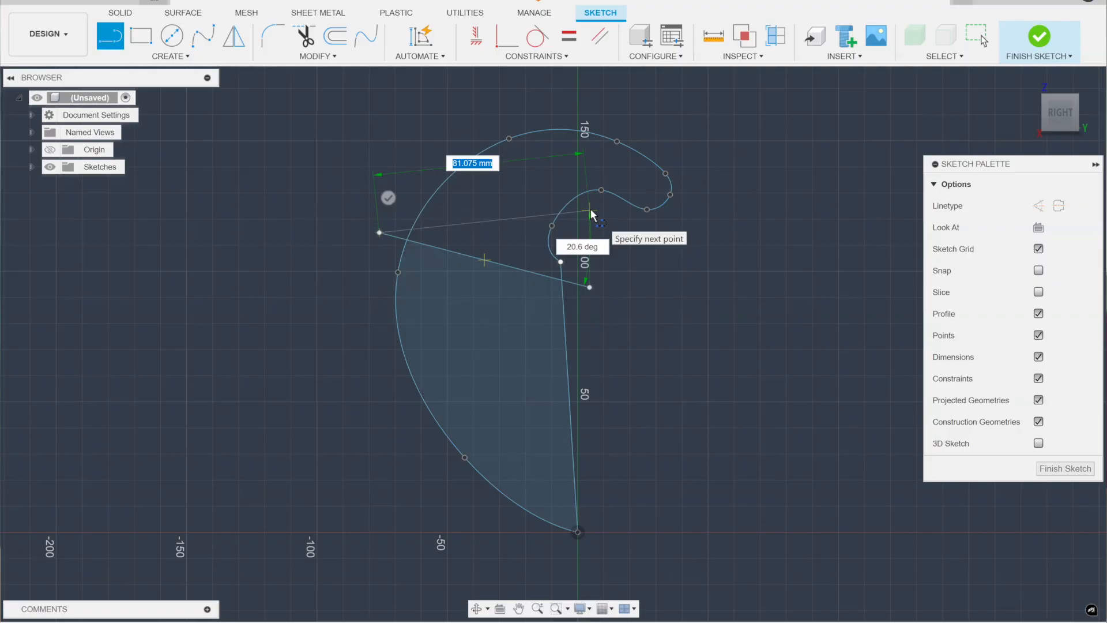
Place a corner of the crisscross test lines over the curl's outer arc.
{"action": "left_click", "coordinate": [589, 215]}
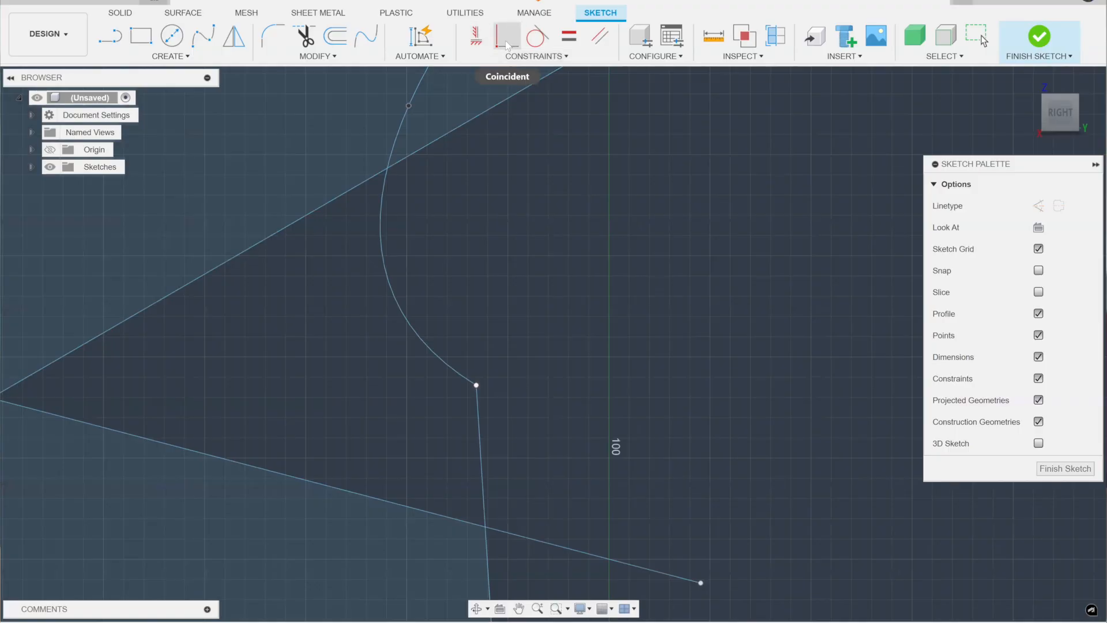
Start a coincident constraint on the sketch geometry.
{"action": "left_click", "coordinate": [507, 34]}
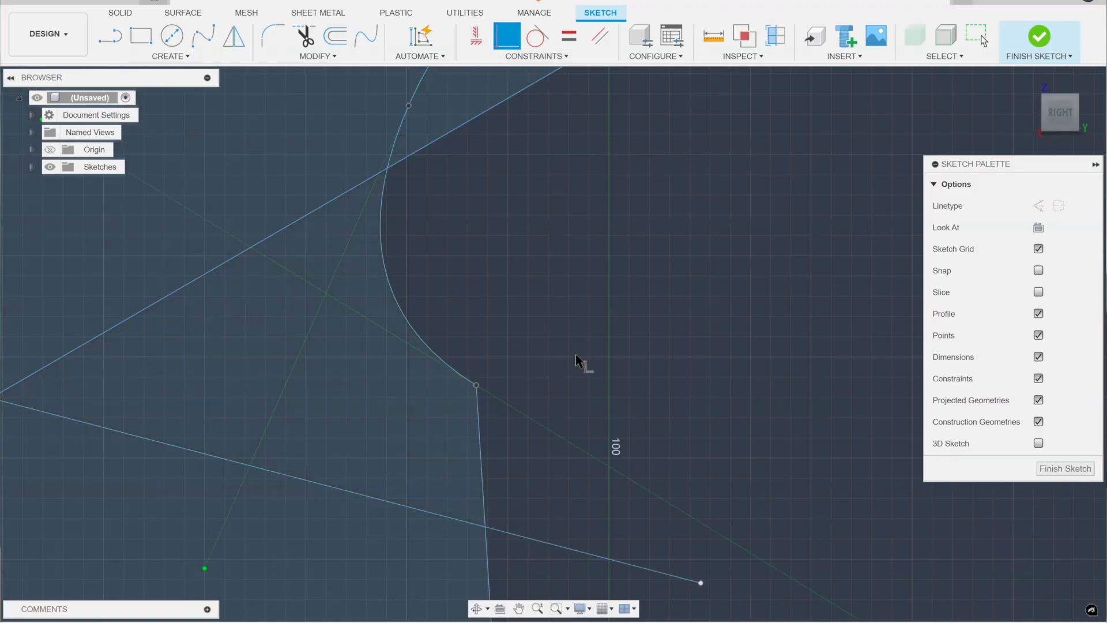
{"action": "mouse_move", "coordinate": [576, 365]}
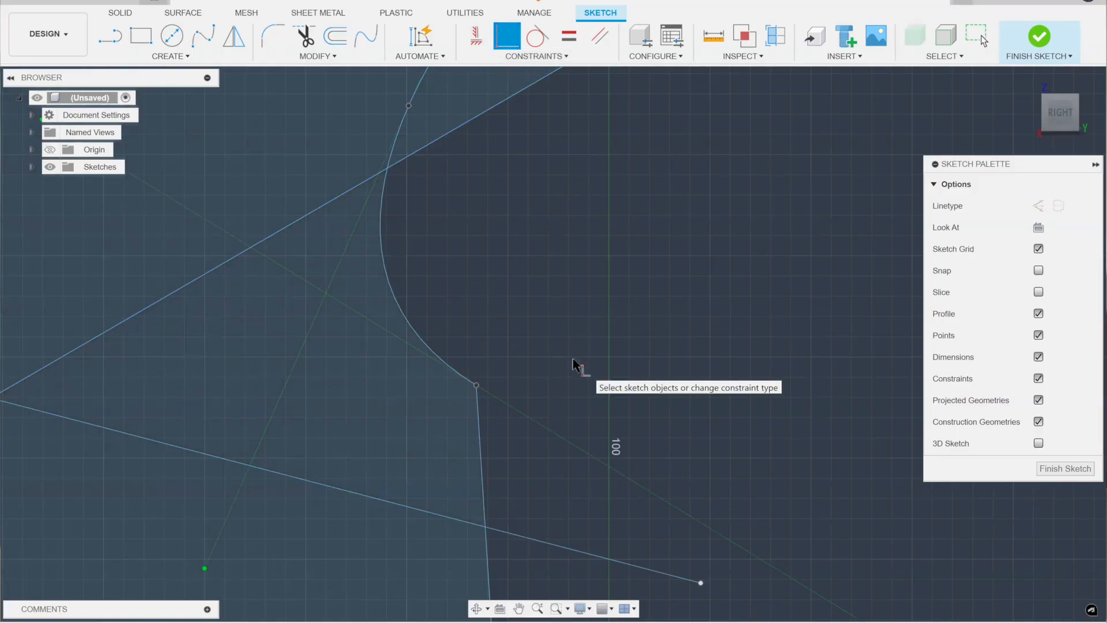